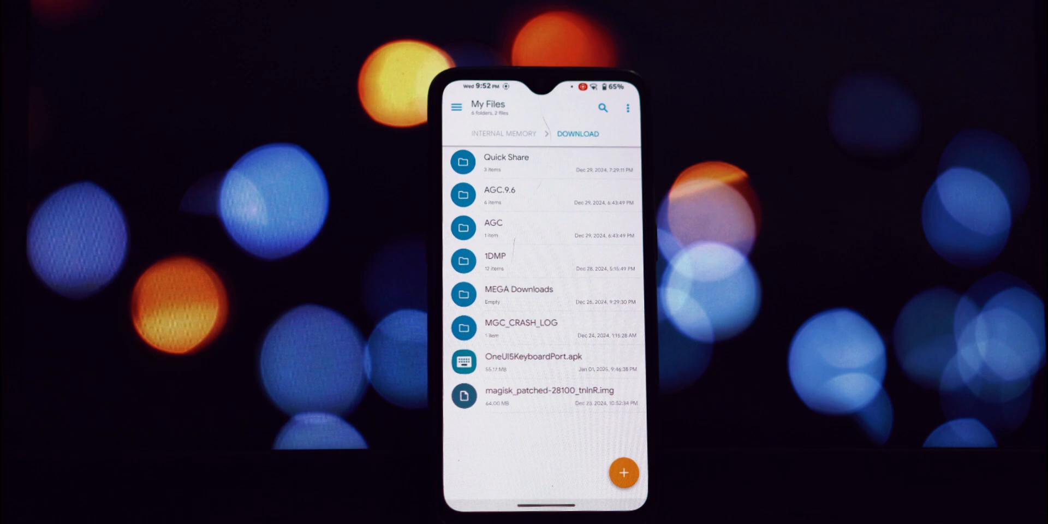
- Install OneUI5KeyboardPort.apk from Downloads, choosing Install anyway under More details past the Play Protect block
click(533, 355)
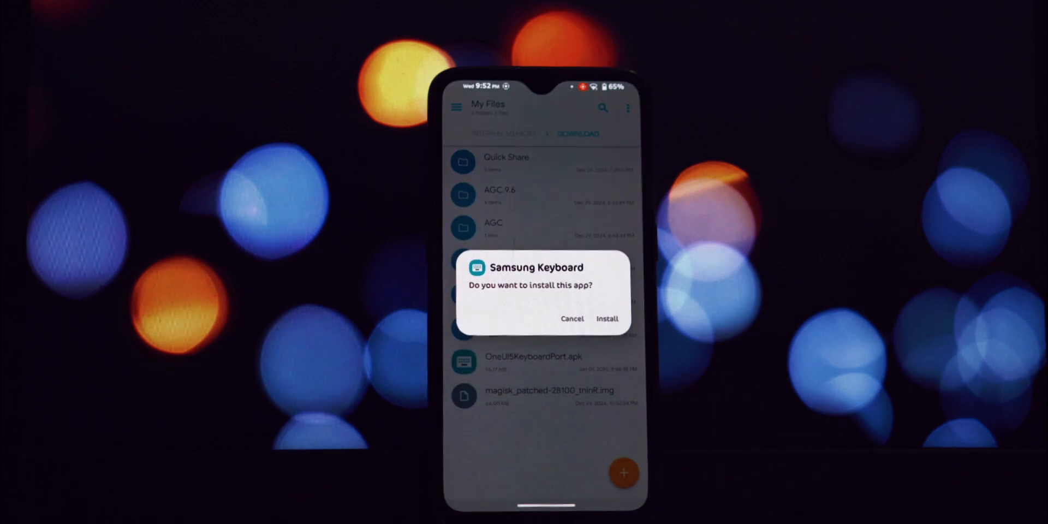
click(607, 319)
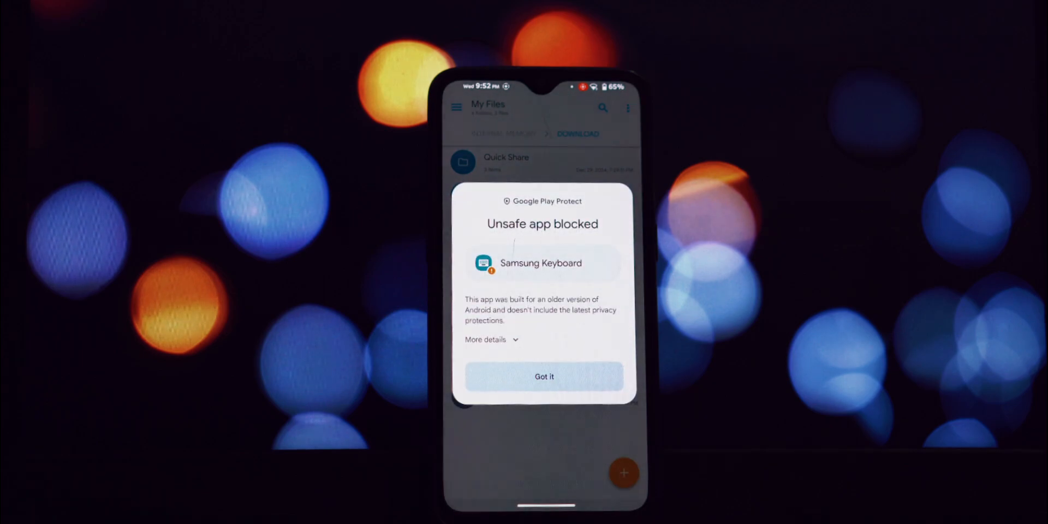
click(483, 340)
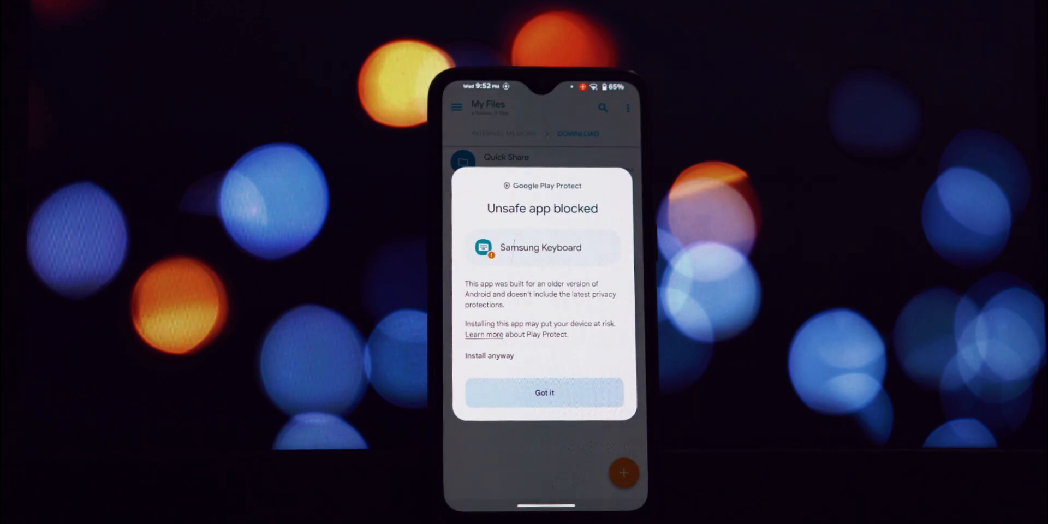
click(490, 356)
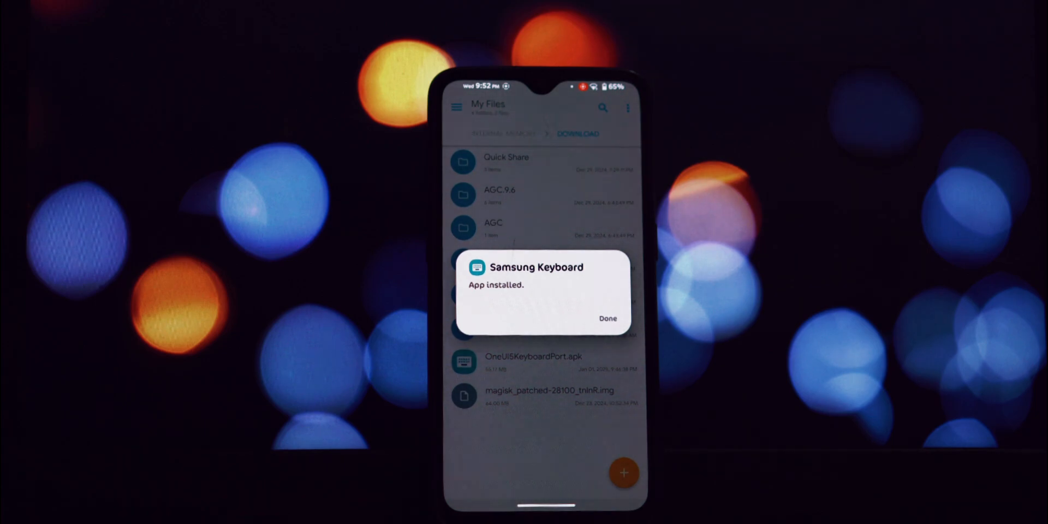
- Finish the install and reach Settings > System > Keyboard > On-screen keyboard
click(606, 318)
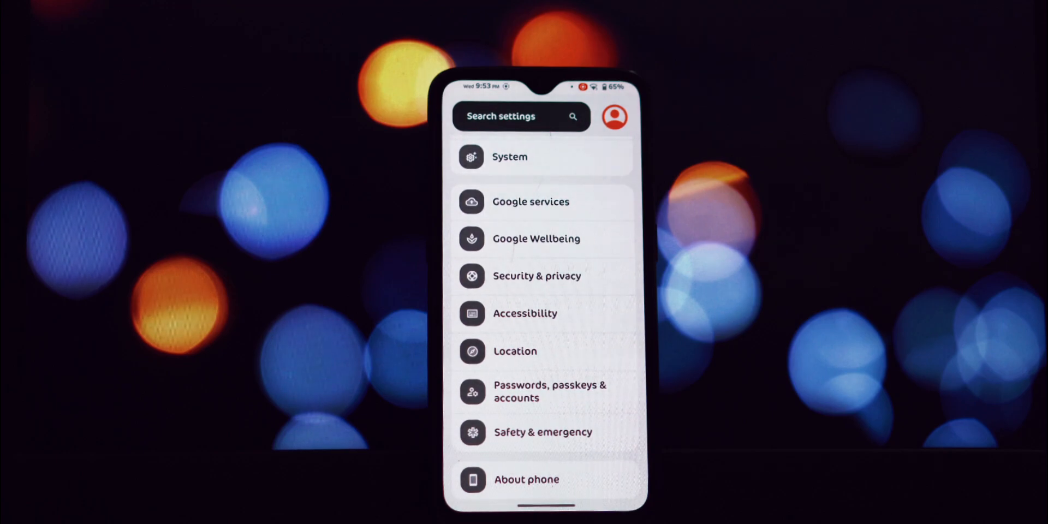
click(510, 156)
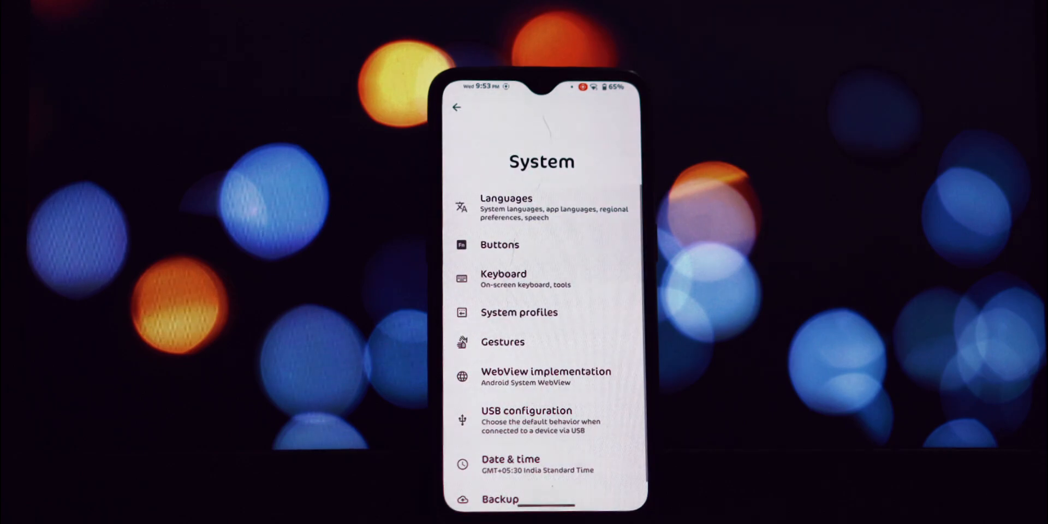
click(504, 272)
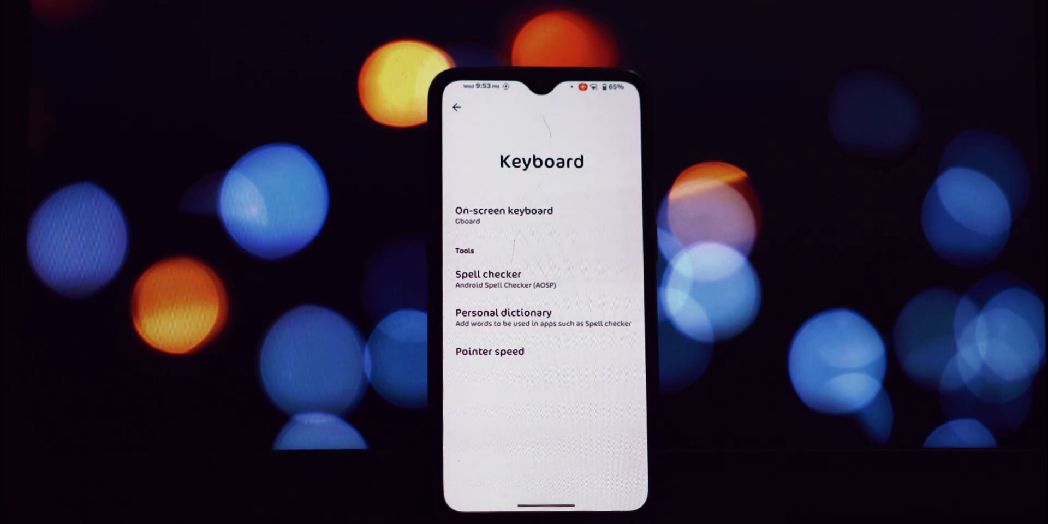
click(503, 215)
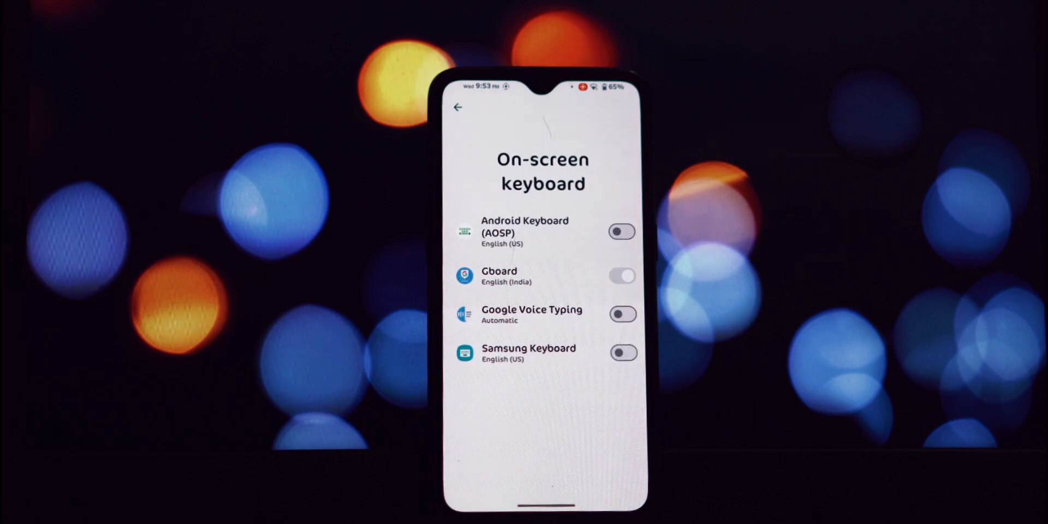
- Switch Samsung Keyboard on as an input method and accept its data-collection warning with OK
click(621, 352)
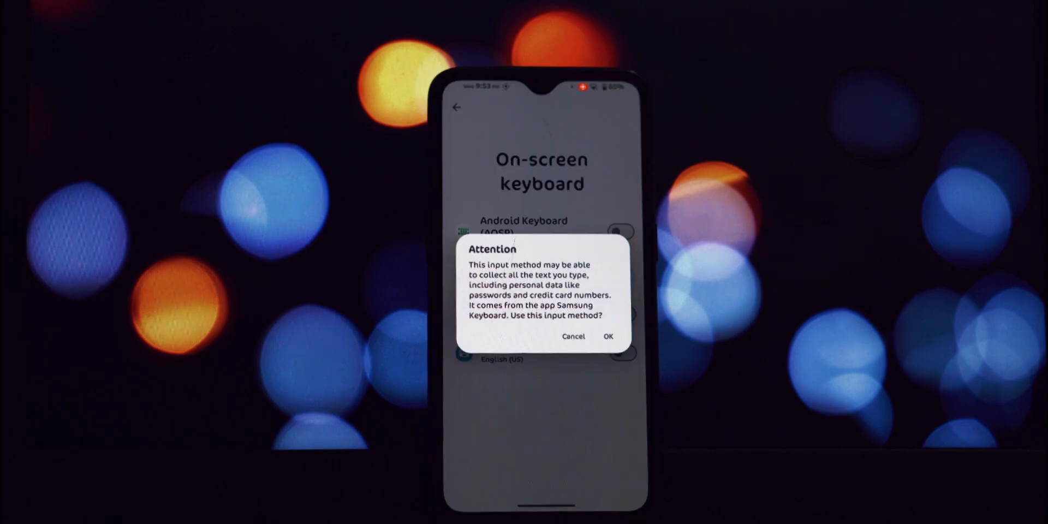
click(607, 337)
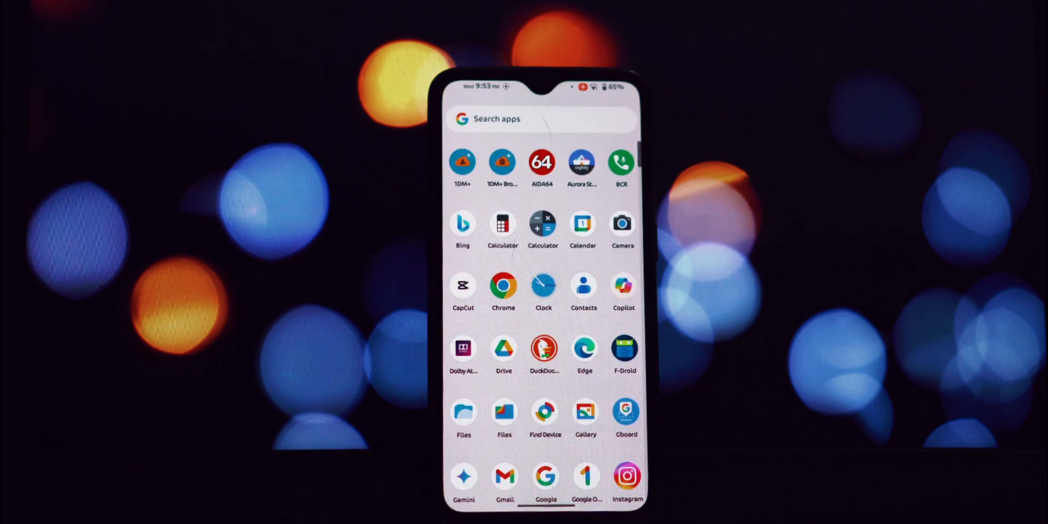
- Bring up Samsung Keyboard in the app-drawer search, try its GIF and emoji panels, and enter its settings
click(541, 119)
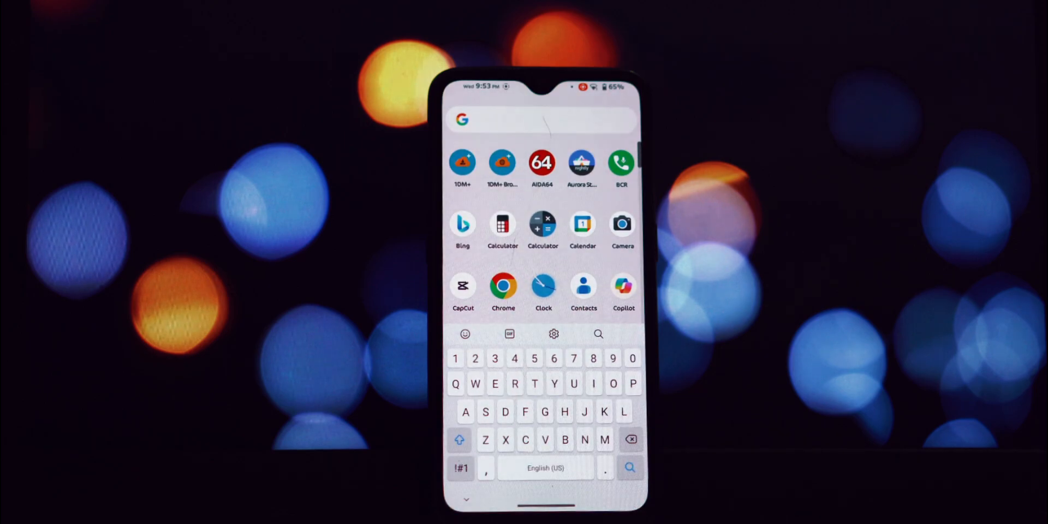
click(465, 334)
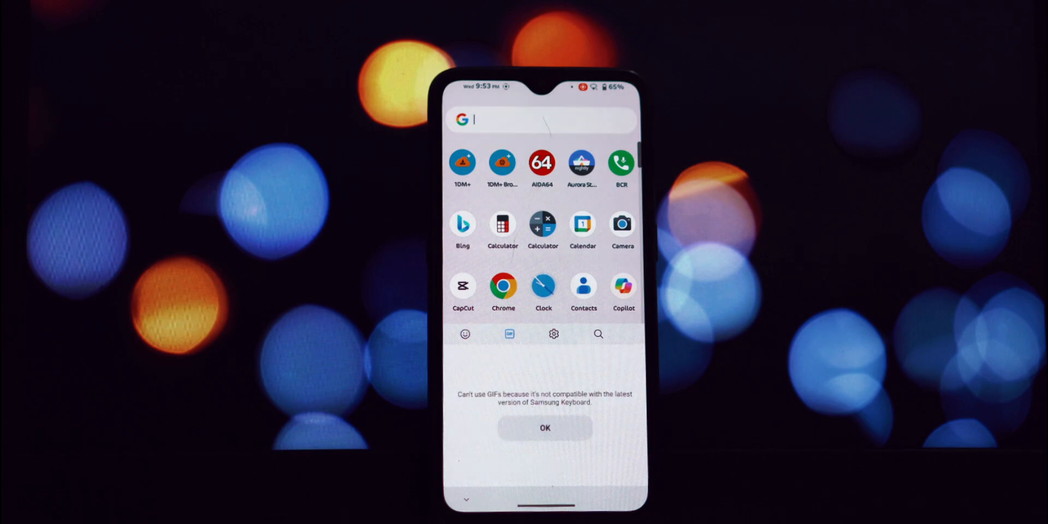
click(543, 427)
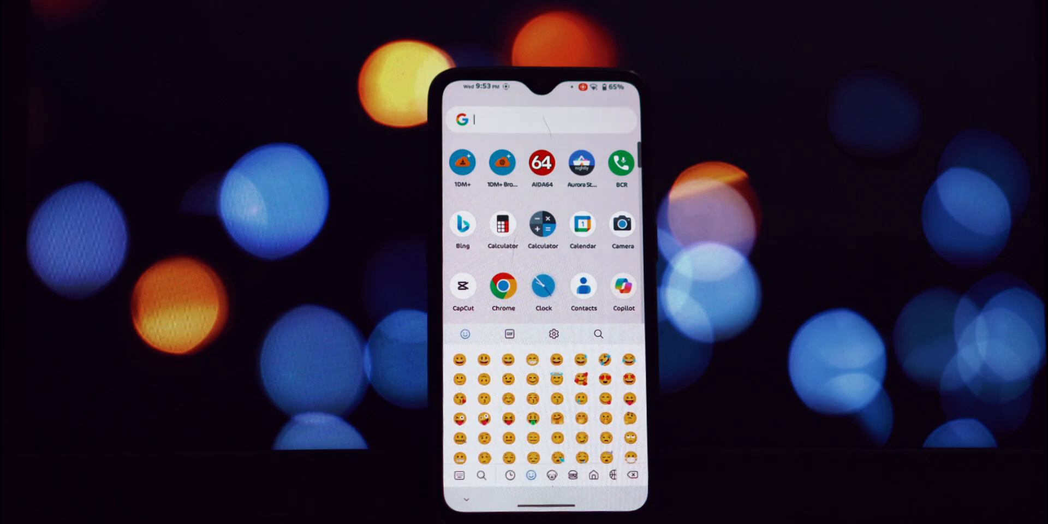
click(508, 334)
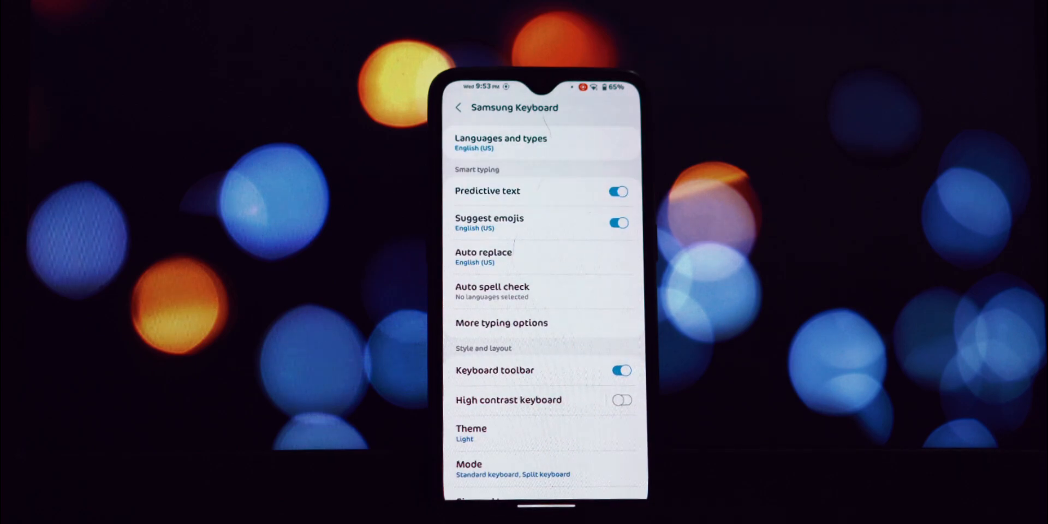
scroll(down, 3)
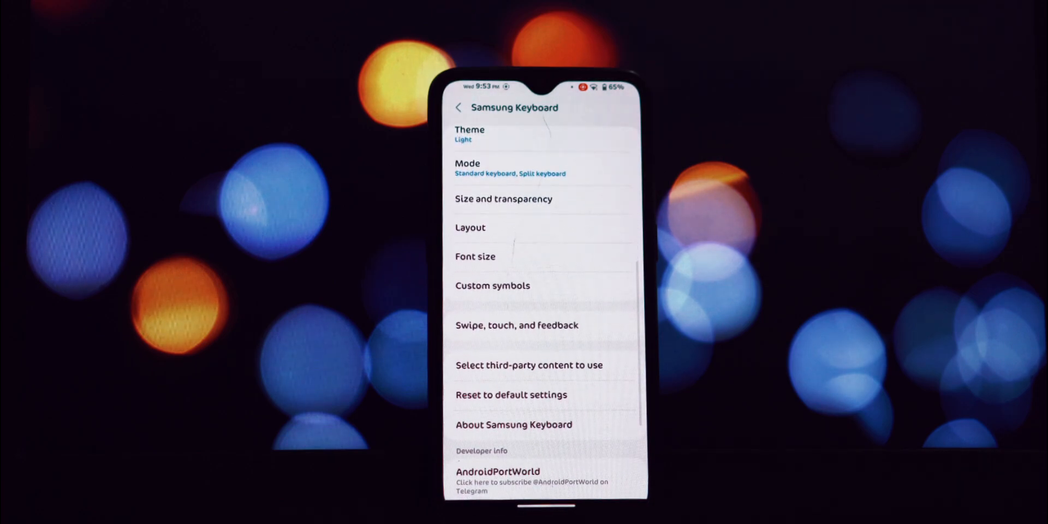
scroll(down, 3)
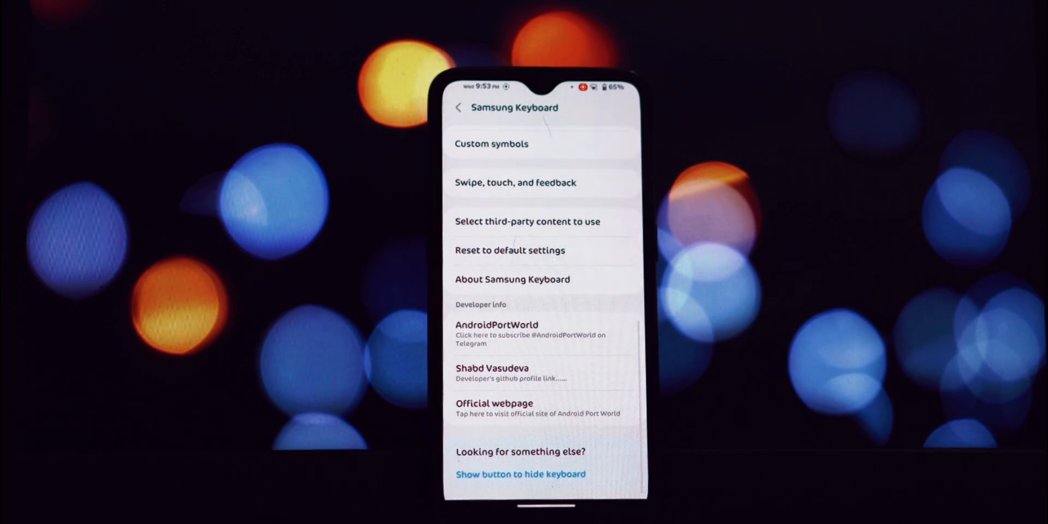